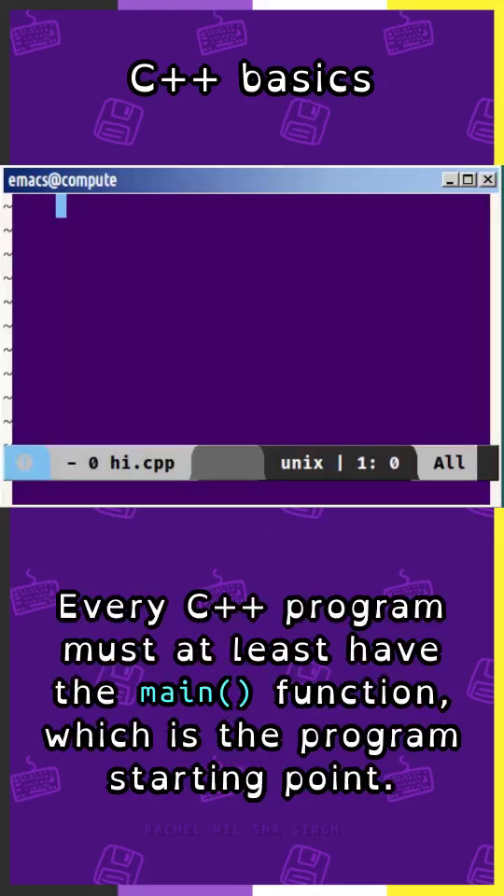
type("int main()")
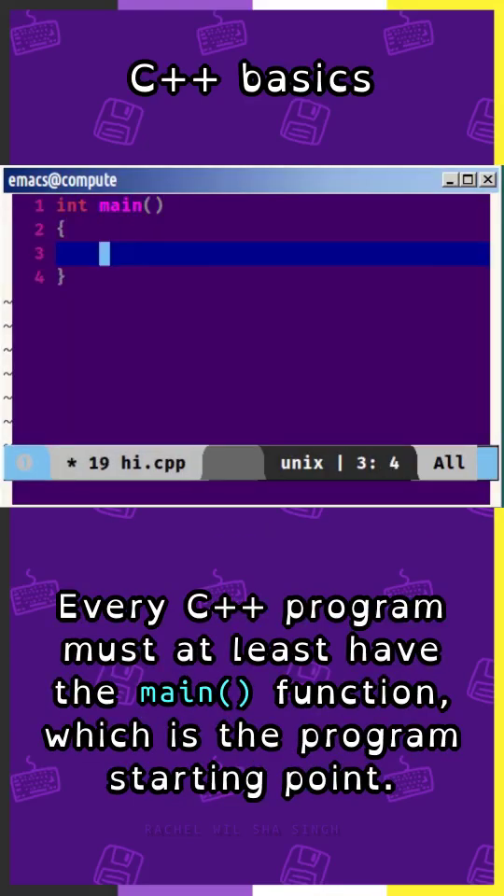
type("return 0;")
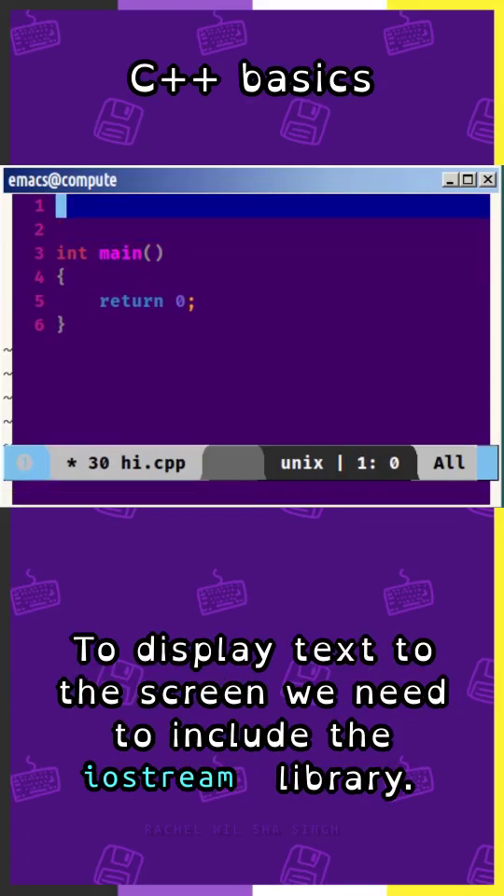
type("#include <iost")
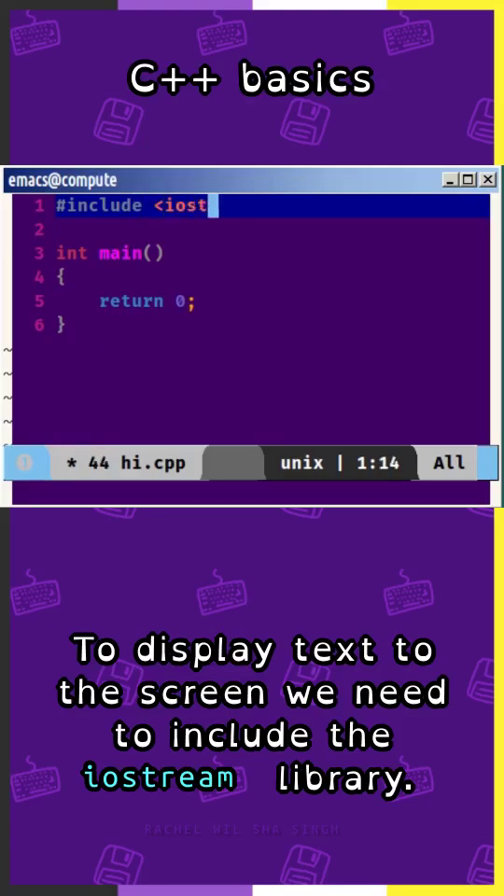
type("ream>")
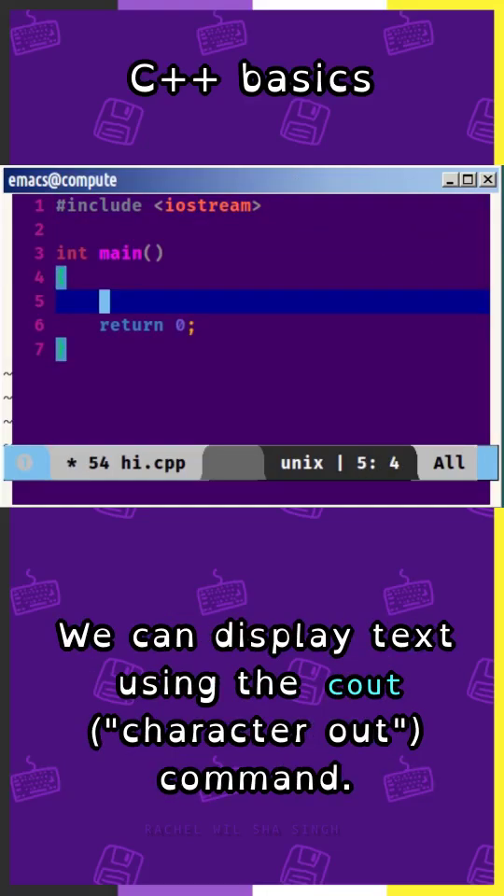
type("std::cout <")
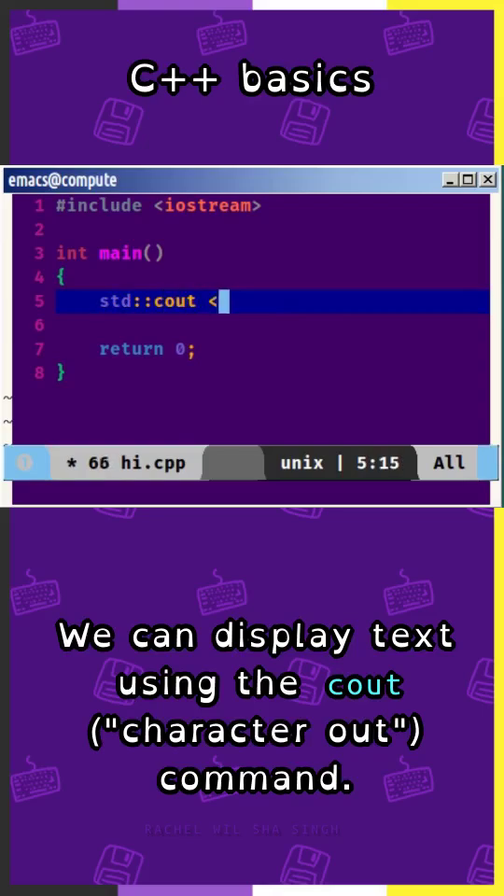
type("< \"Hello!\" <<std::e")
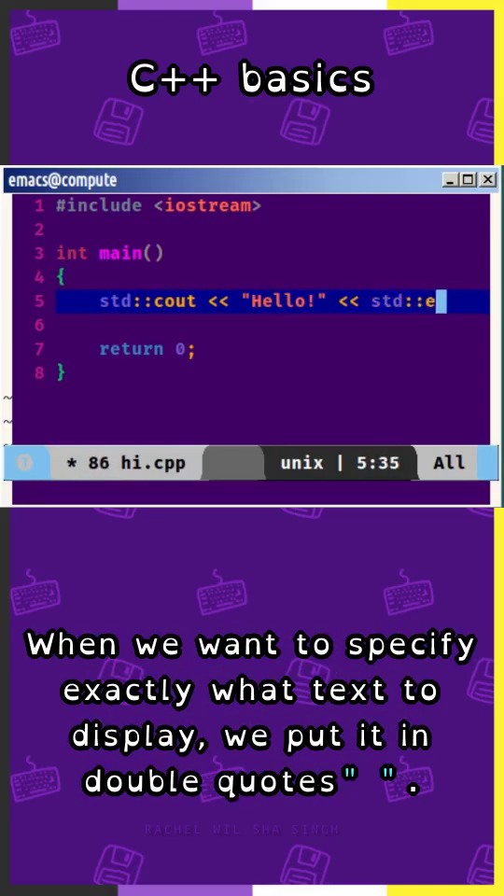
type("dl;")
type("g++ hi.cpp -o hi")
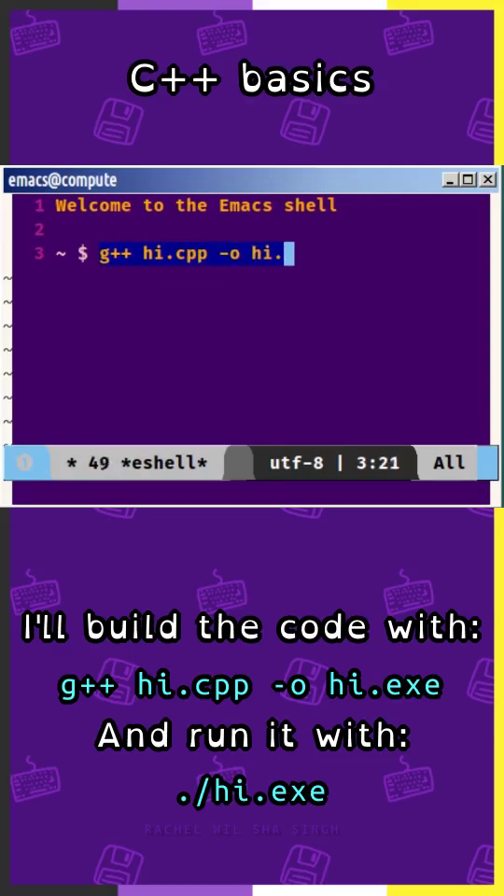
type("./hi")
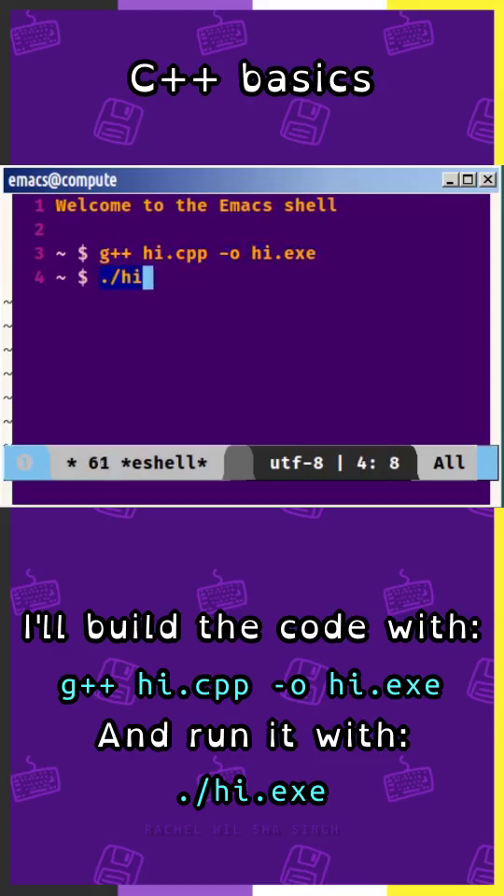